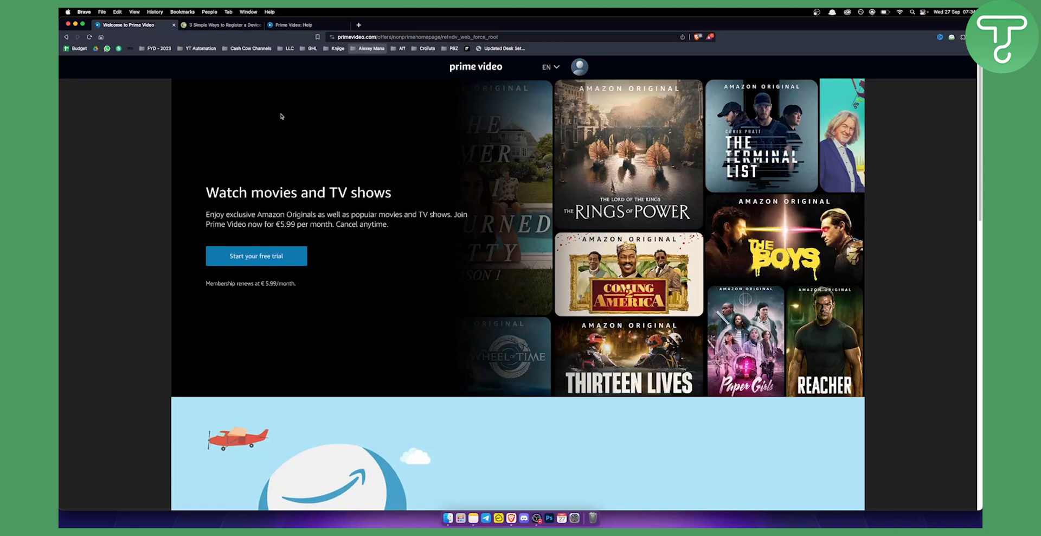
mouse_move(282, 115)
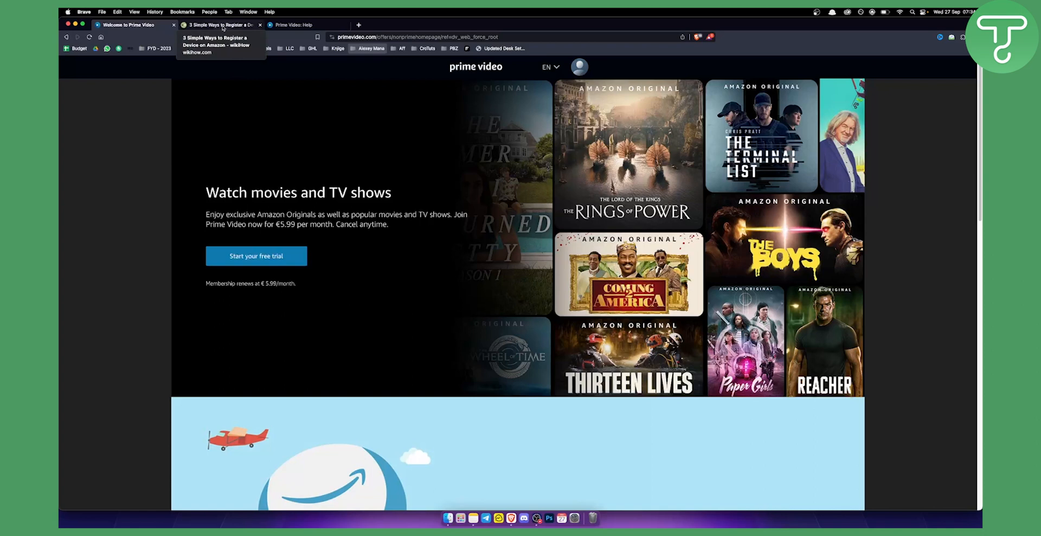
Switch to the '3 Simple Ways to Register a Device on Amazon' guide and review Method 3 steps 1–4
left_click(219, 25)
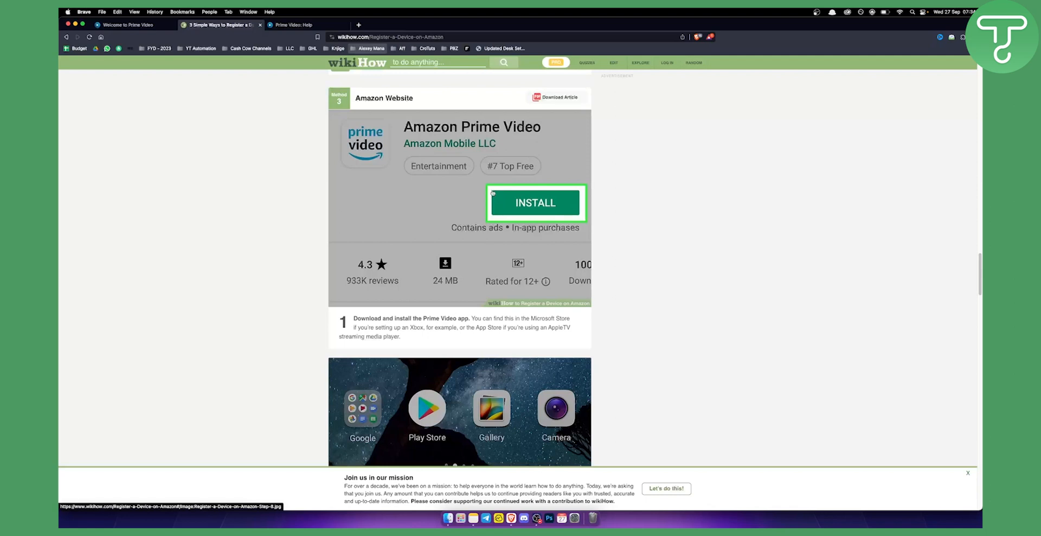
scroll("down", 3)
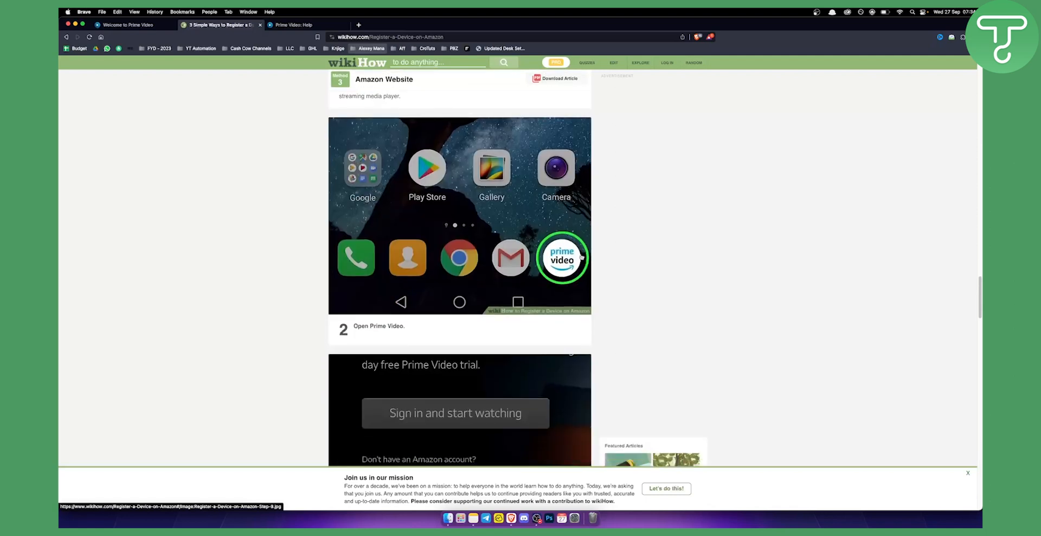
scroll("down", 3)
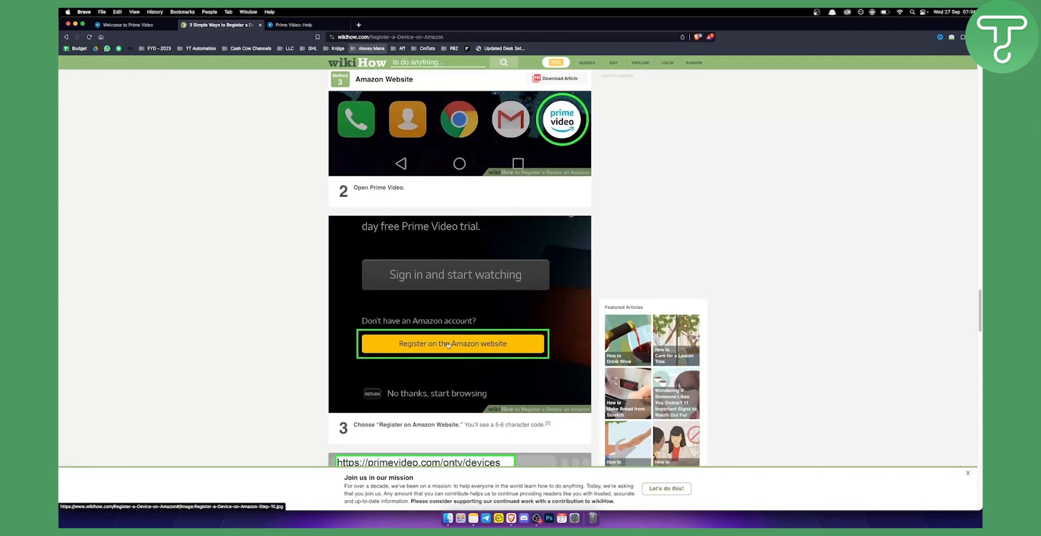
scroll("down", 3)
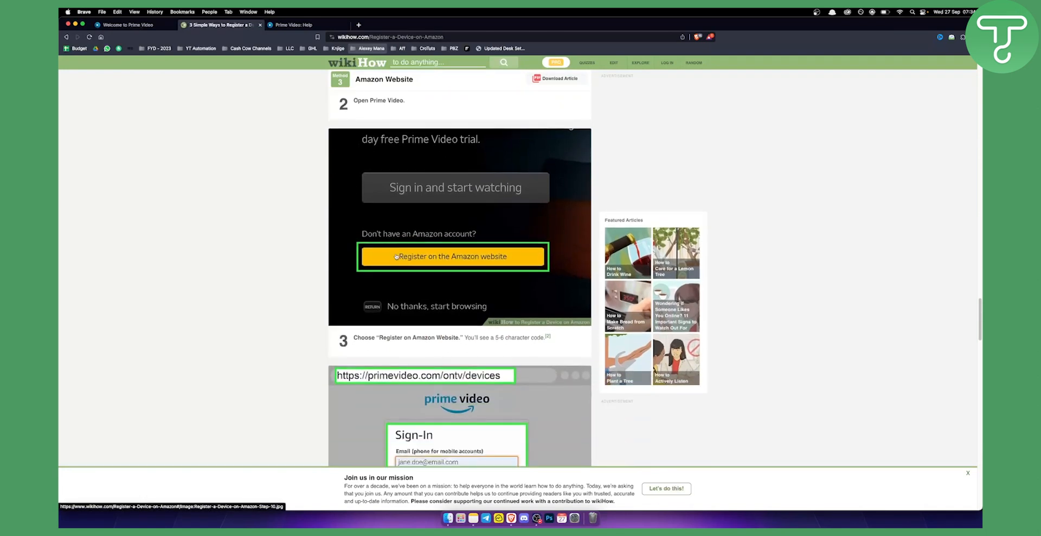
scroll("down", 3)
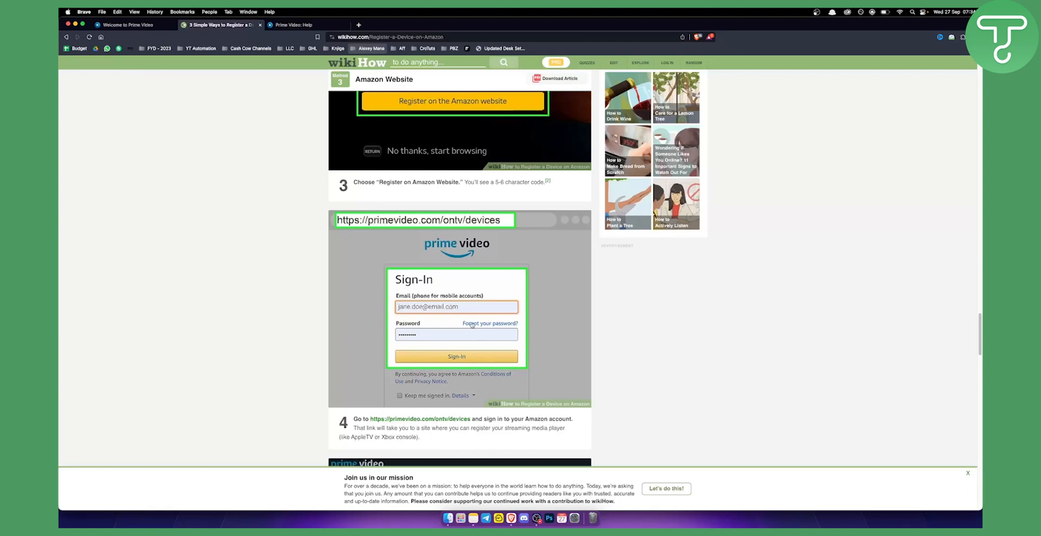
scroll("down", 3)
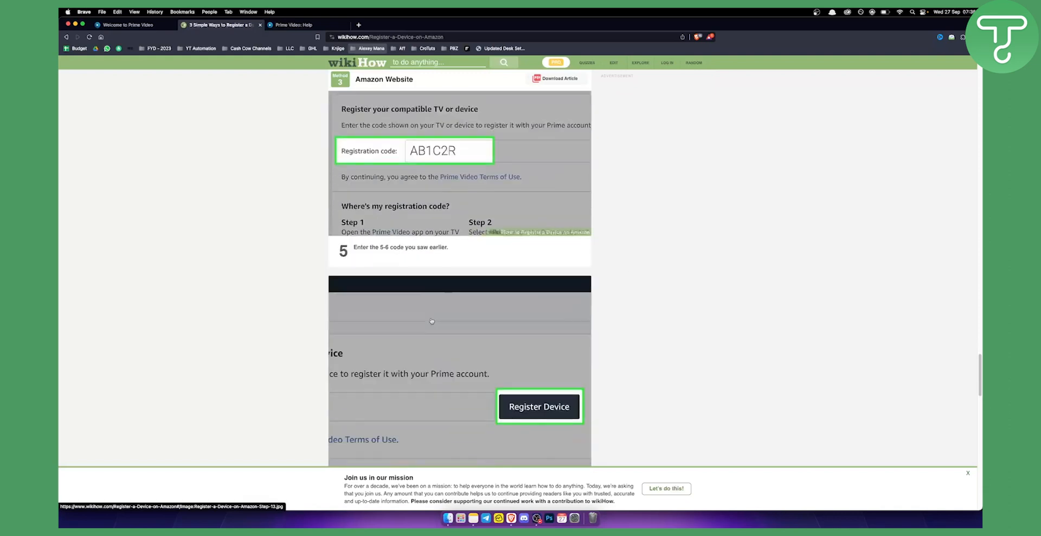
Bring steps 5 and 6 into view: the registration code field and Register Device button
scroll("down", 3)
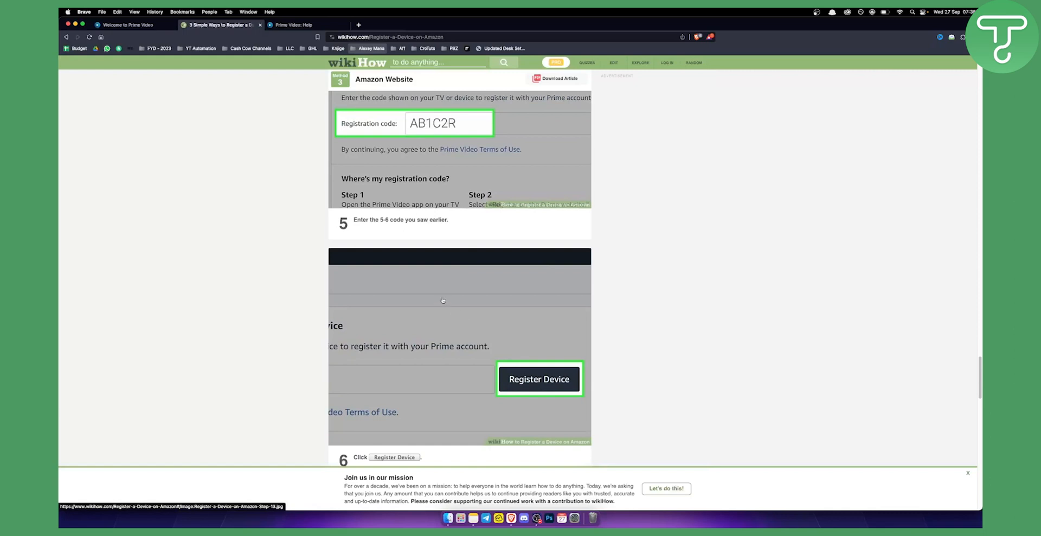
mouse_move(431, 295)
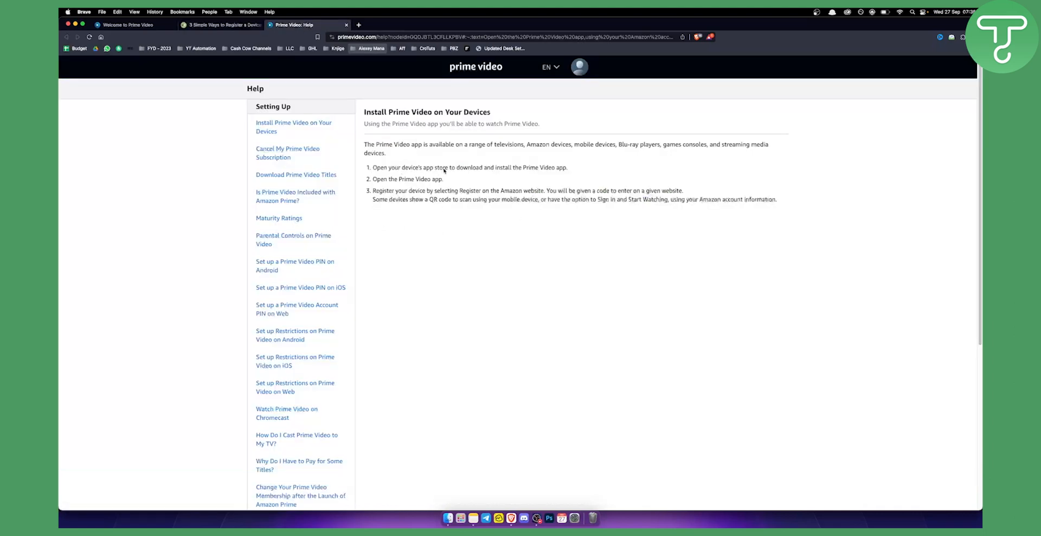
mouse_move(561, 171)
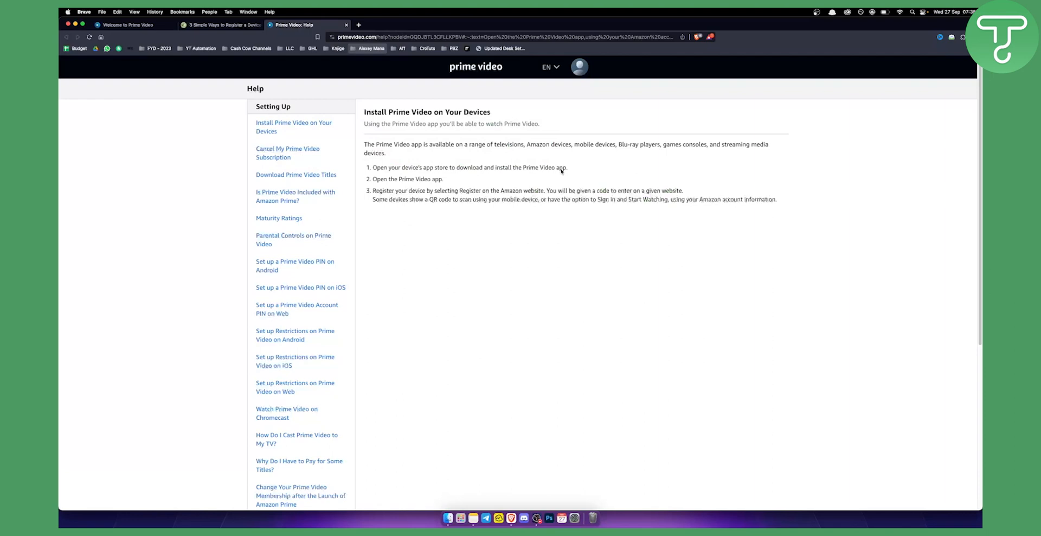